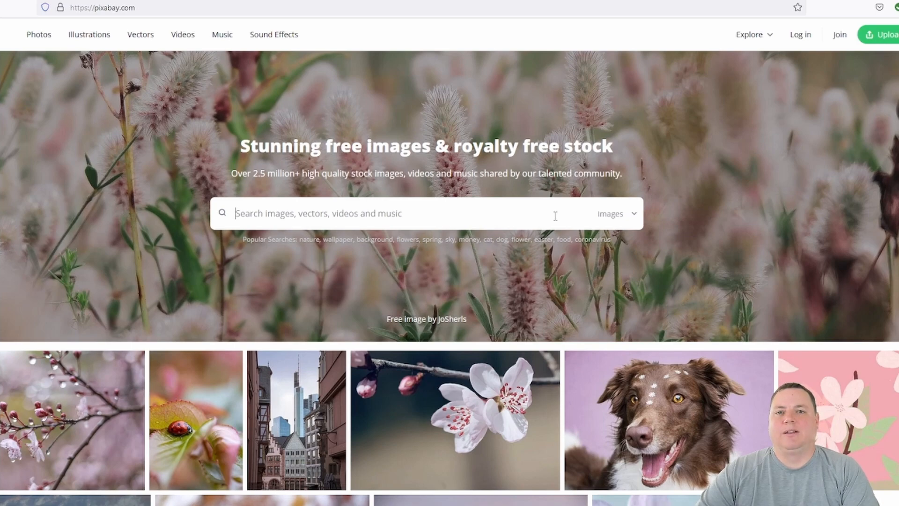
- Search Pixabay for 'grill' and open the charcoal briquettes photo from the results
type("grill")
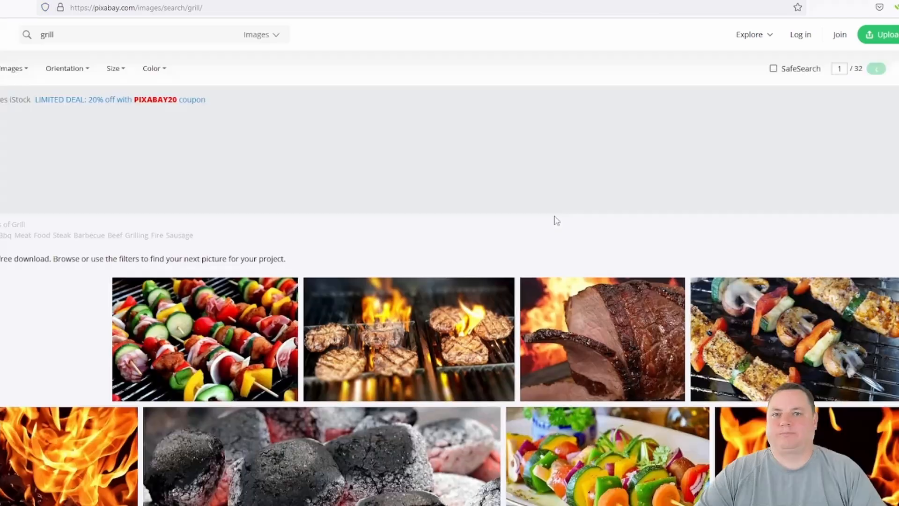
scroll("down", 3)
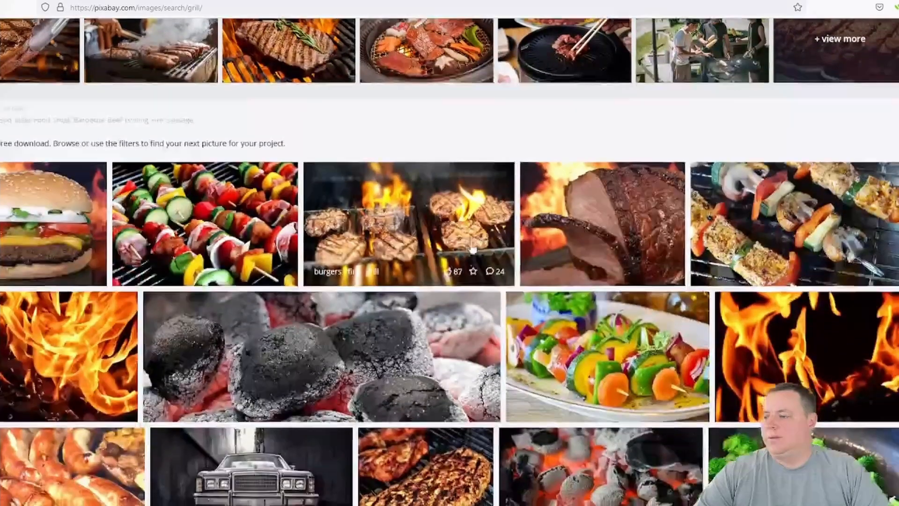
left_click(321, 356)
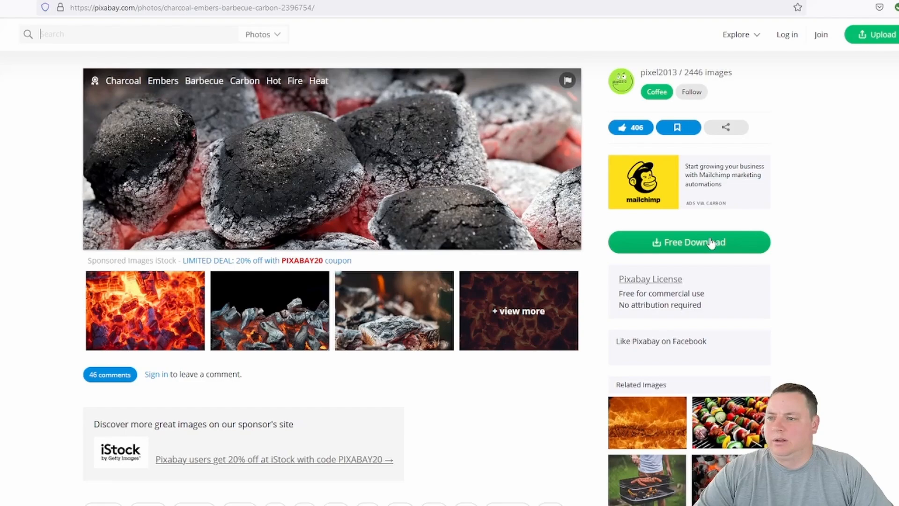
- Download the photo via Free Download at the 1280×467 size and confirm the download
left_click(689, 242)
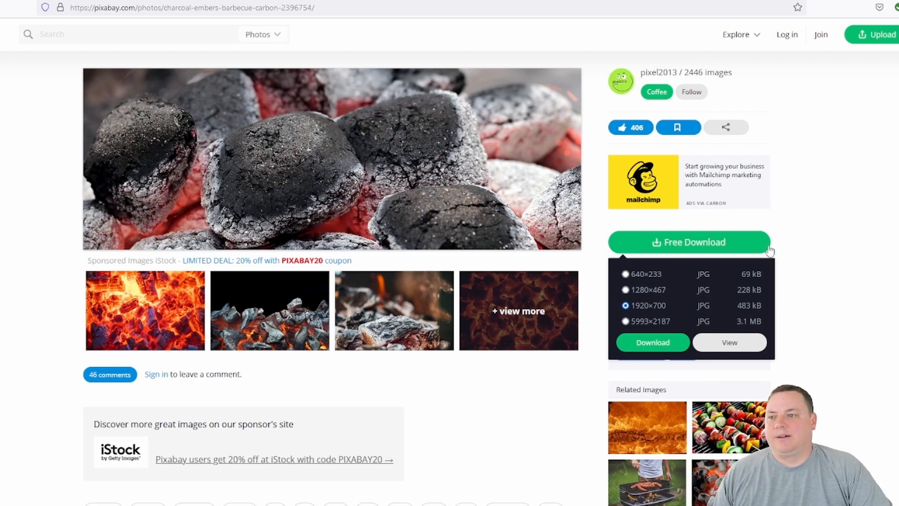
left_click(625, 289)
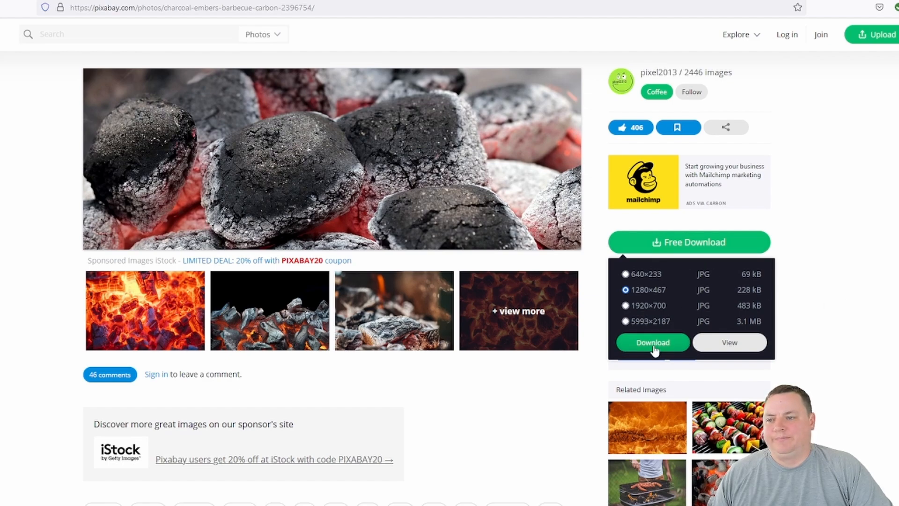
left_click(653, 343)
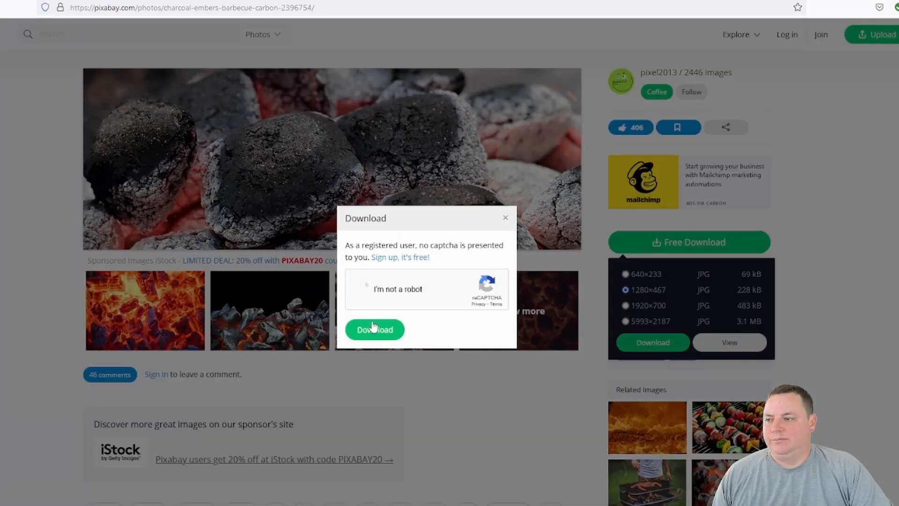
left_click(375, 329)
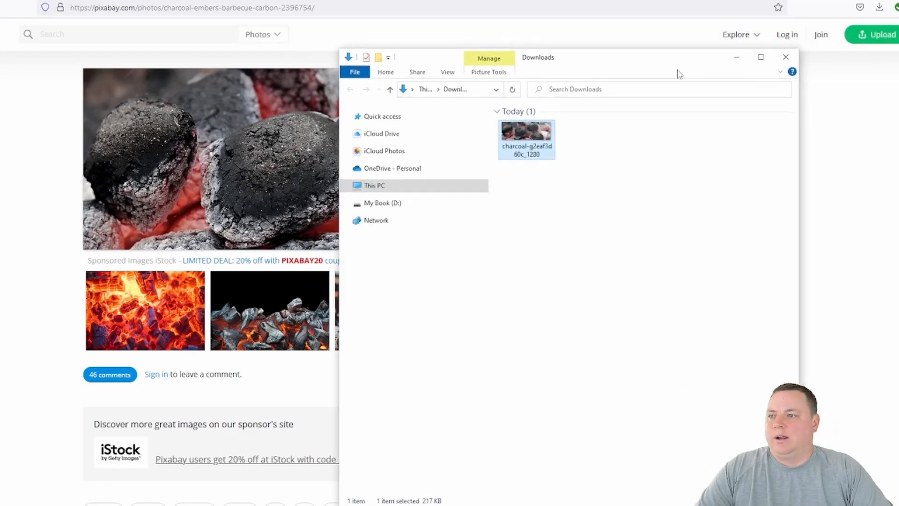
- Rename the downloaded image in Downloads to 'Charcoal'
right_click(525, 130)
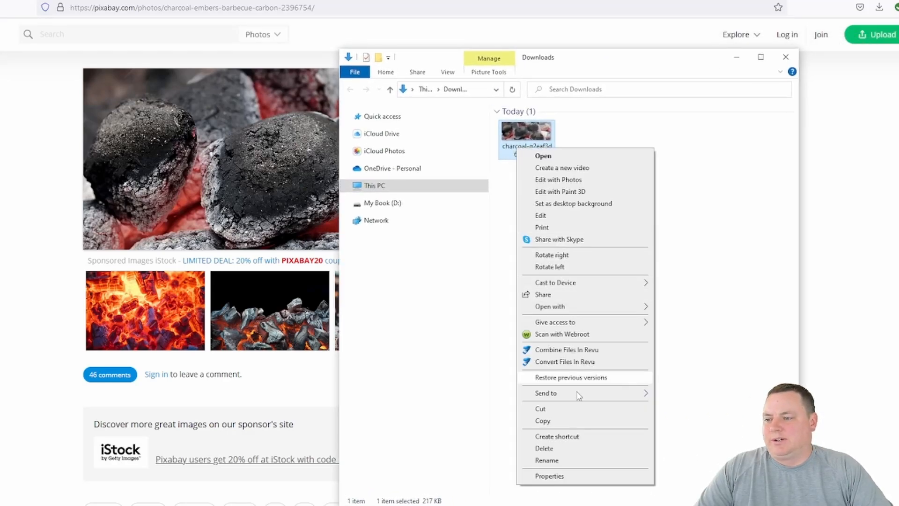
left_click(546, 459)
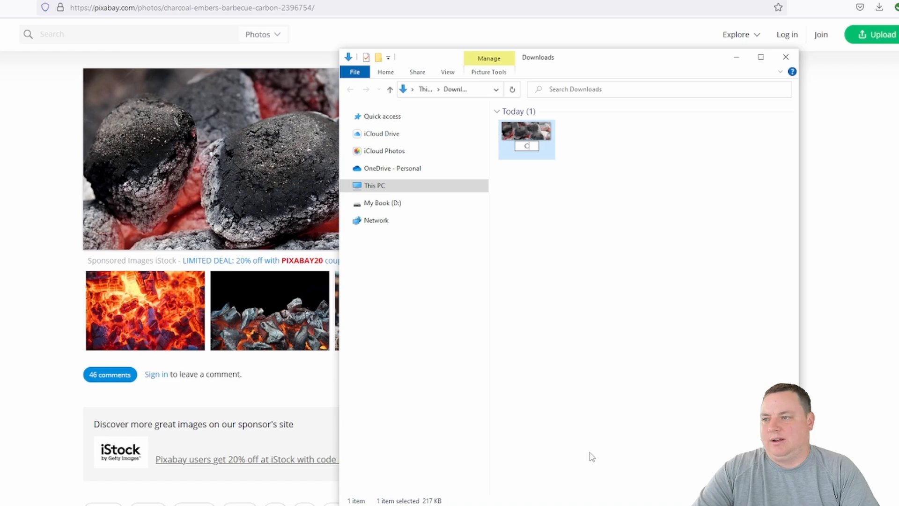
type("Charcoal")
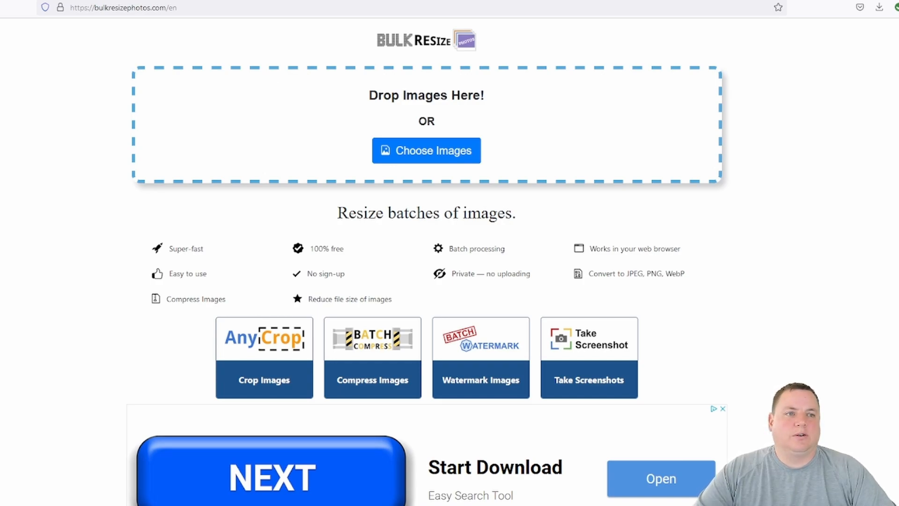
- Load the Charcoal image, set Width to 900 pixels and run the resize
left_click(427, 149)
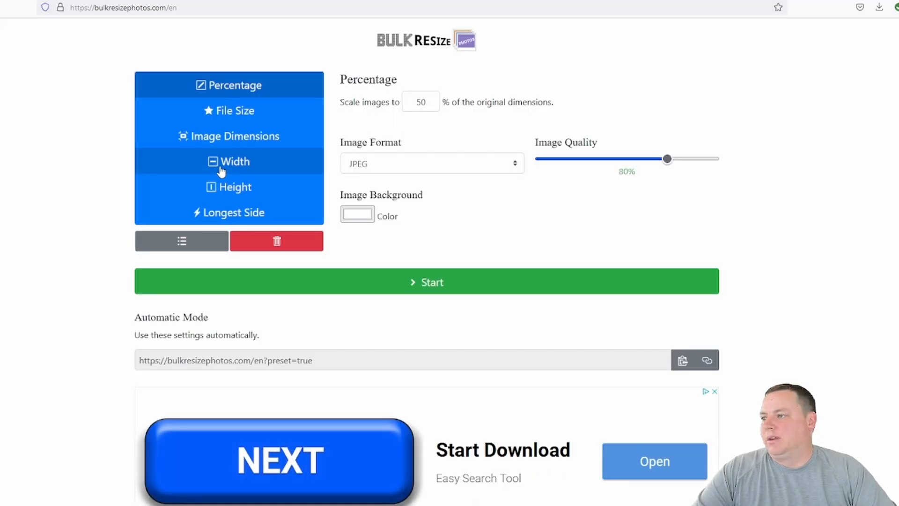
left_click(229, 161)
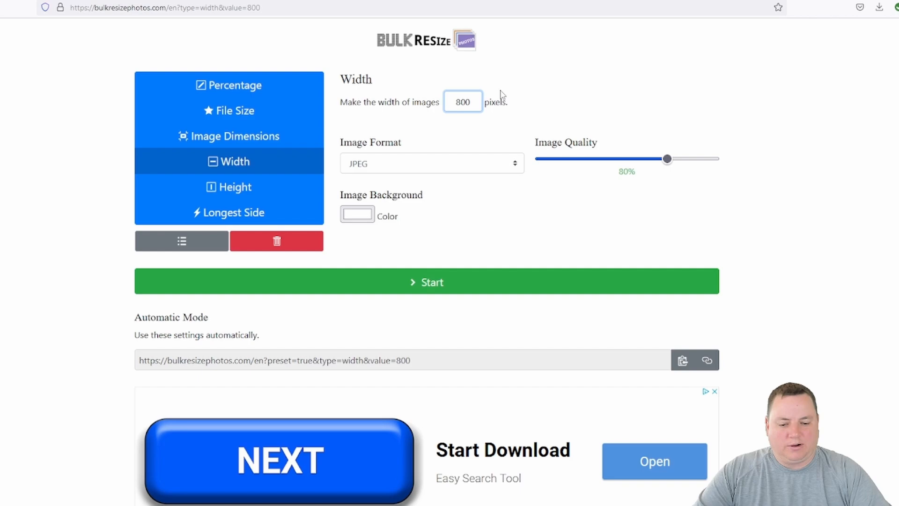
type("900")
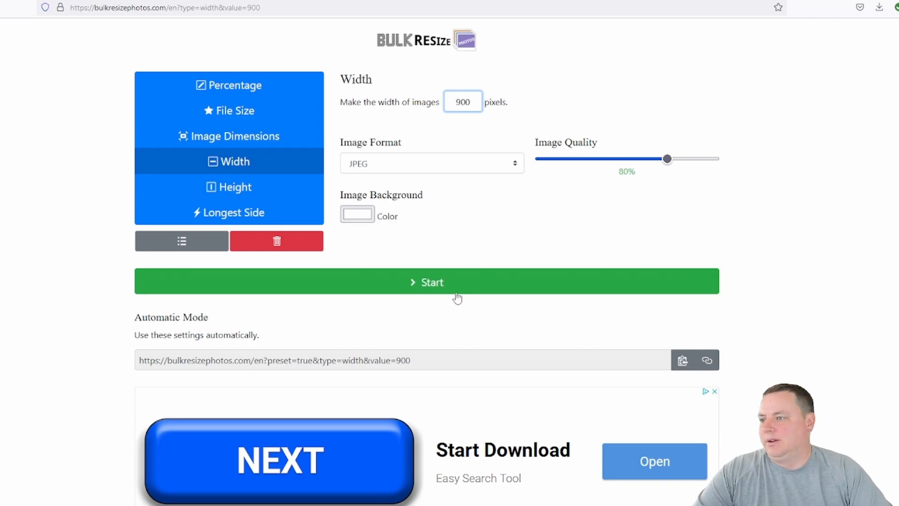
left_click(427, 282)
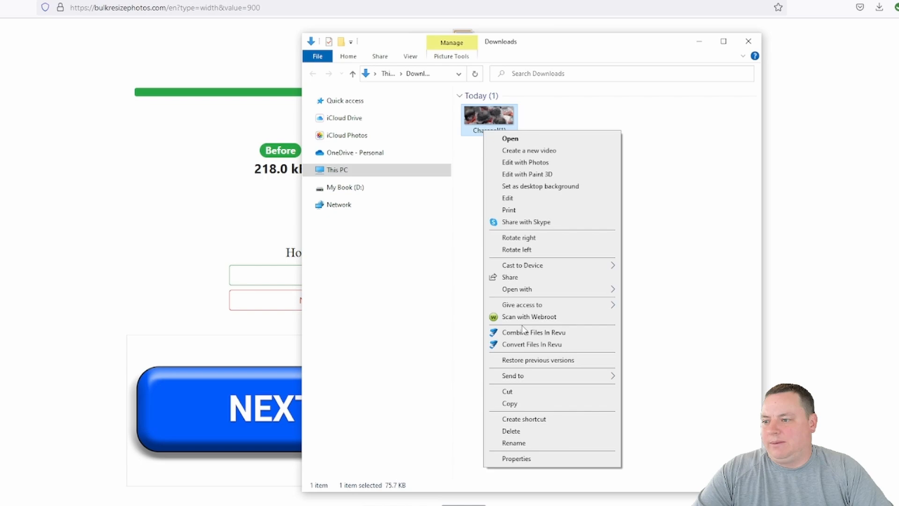
left_click(558, 433)
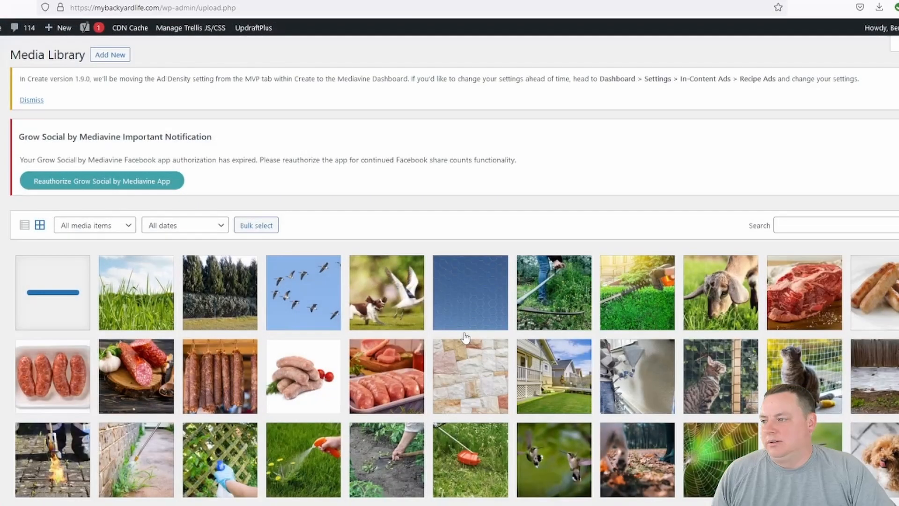
mouse_move(382, 327)
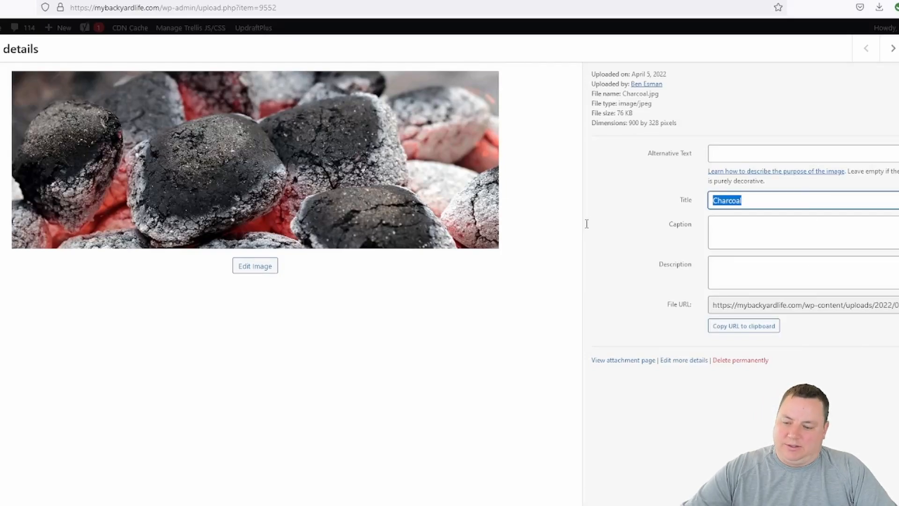
- Give the uploaded Charcoal image the alternative text 'Charcoal'
type("Charcoal")
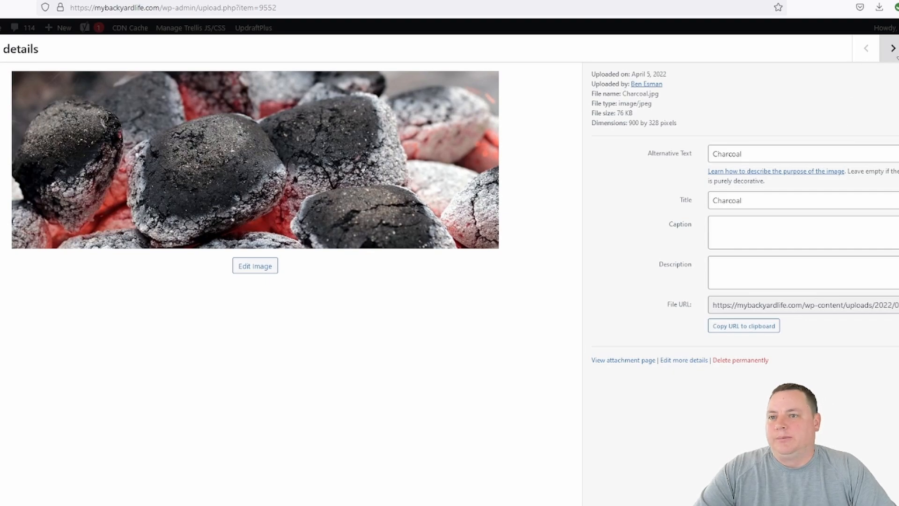
left_click(893, 47)
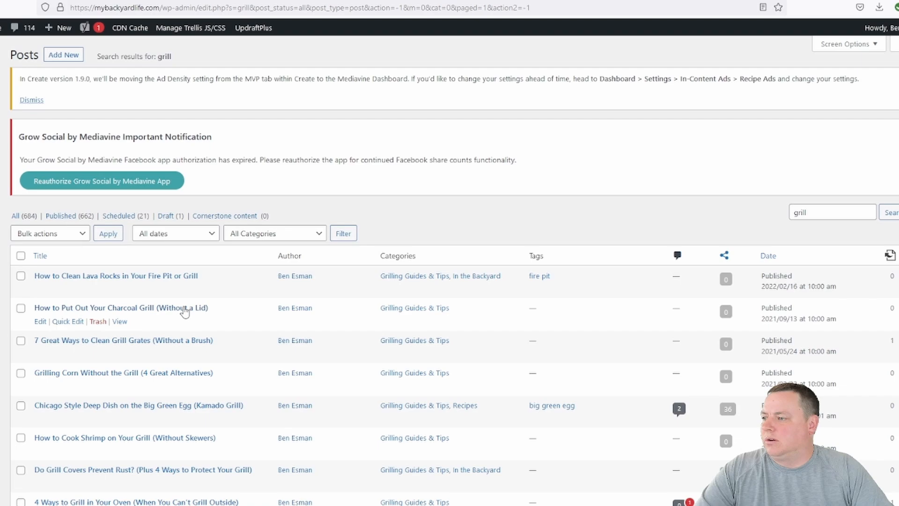
- Open the charcoal grill post and add an empty block below the heading
left_click(121, 308)
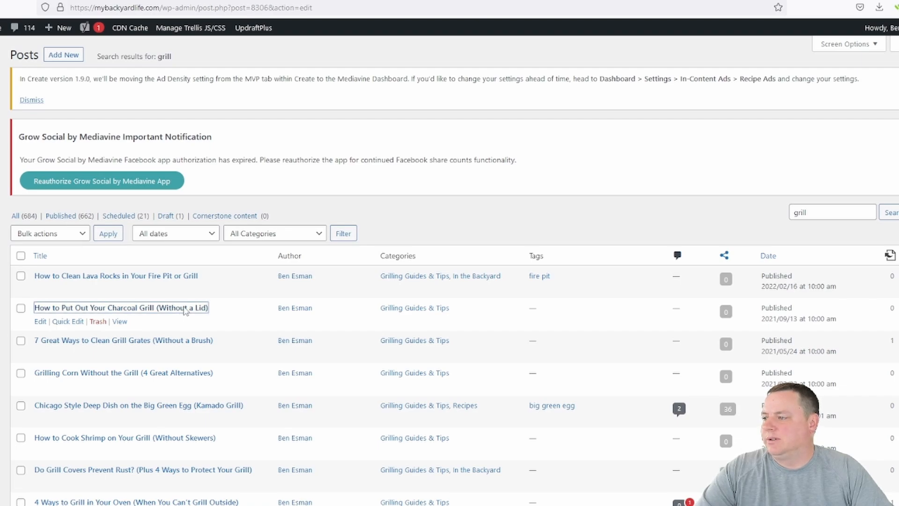
left_click(121, 308)
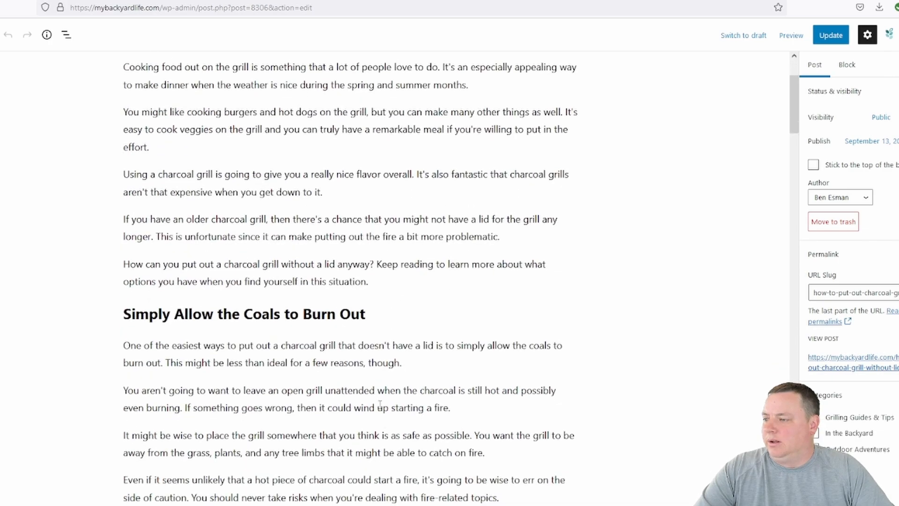
left_click(243, 313)
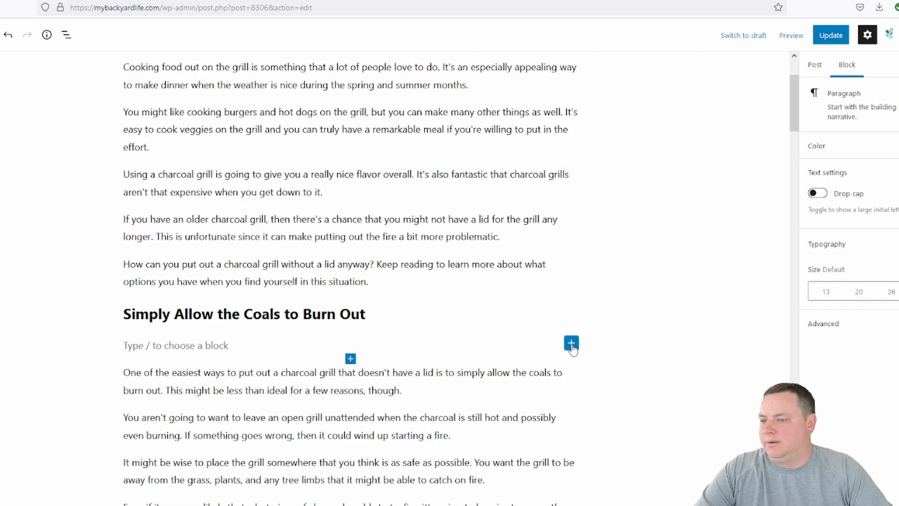
- Insert an Image block there and choose the Charcoal image from the Media Library
left_click(571, 343)
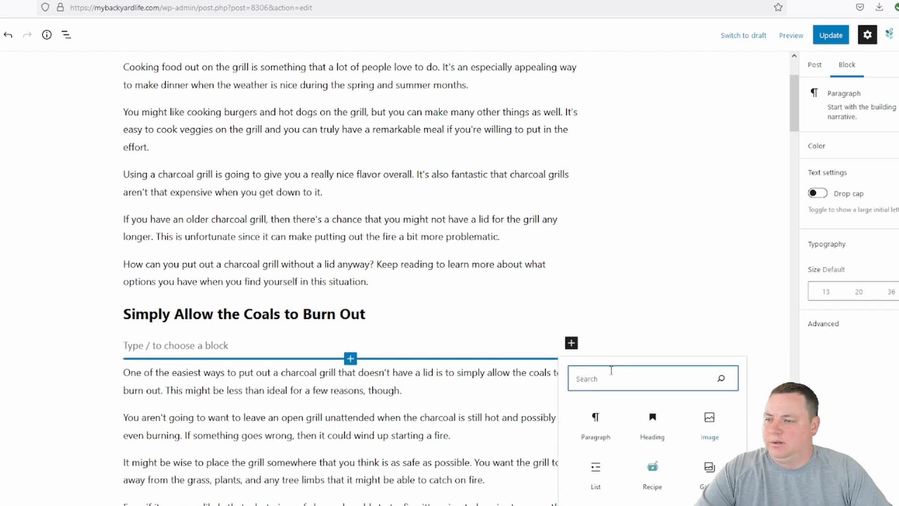
left_click(709, 425)
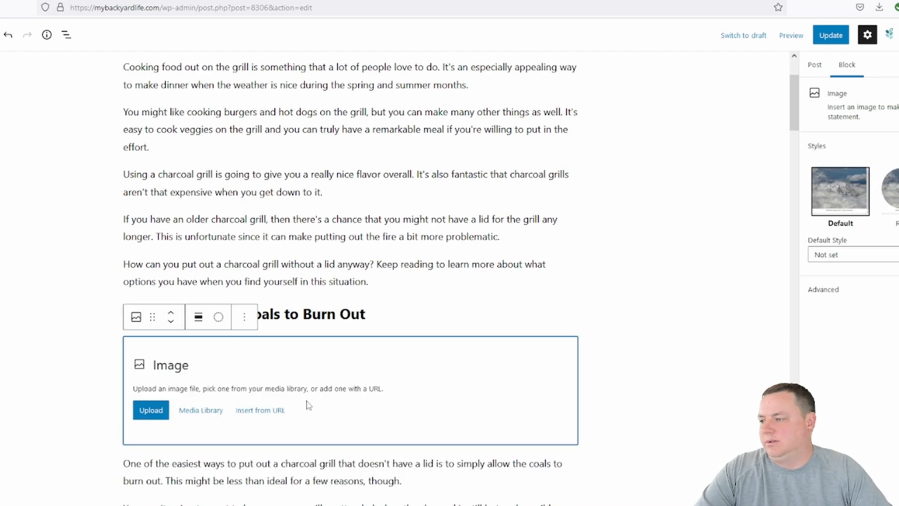
left_click(200, 410)
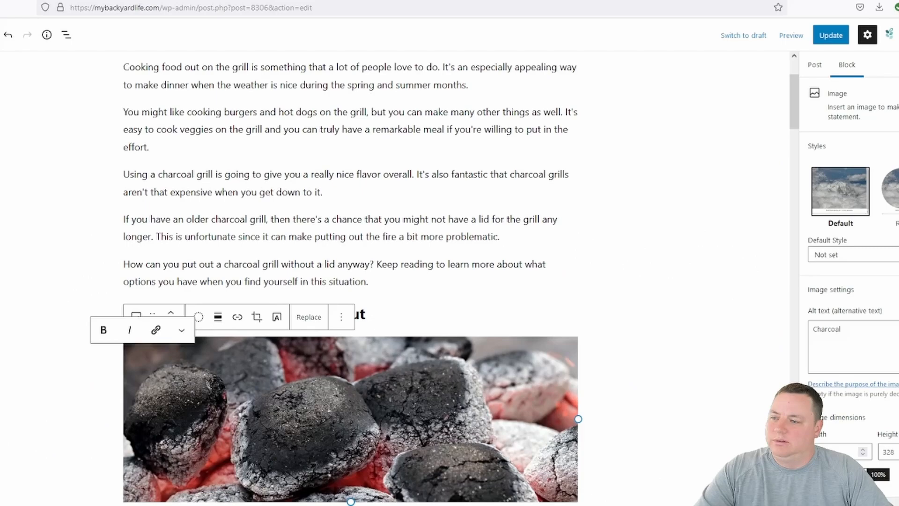
scroll("down", 3)
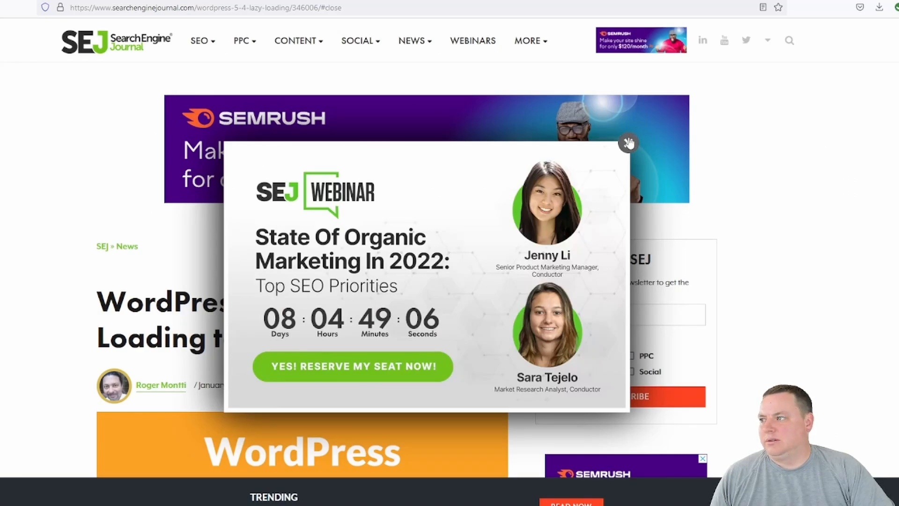
- Dismiss the SEJ Webinar pop-up to reveal the lazy-loading article
left_click(629, 142)
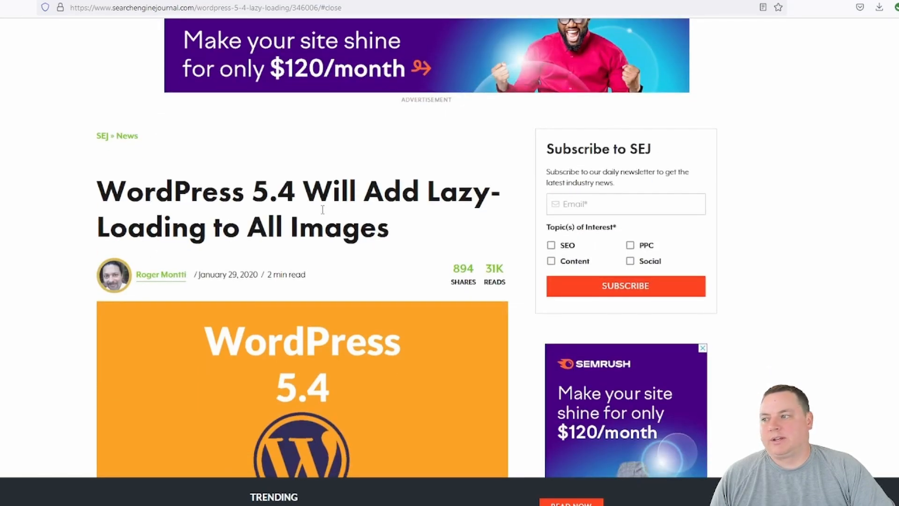